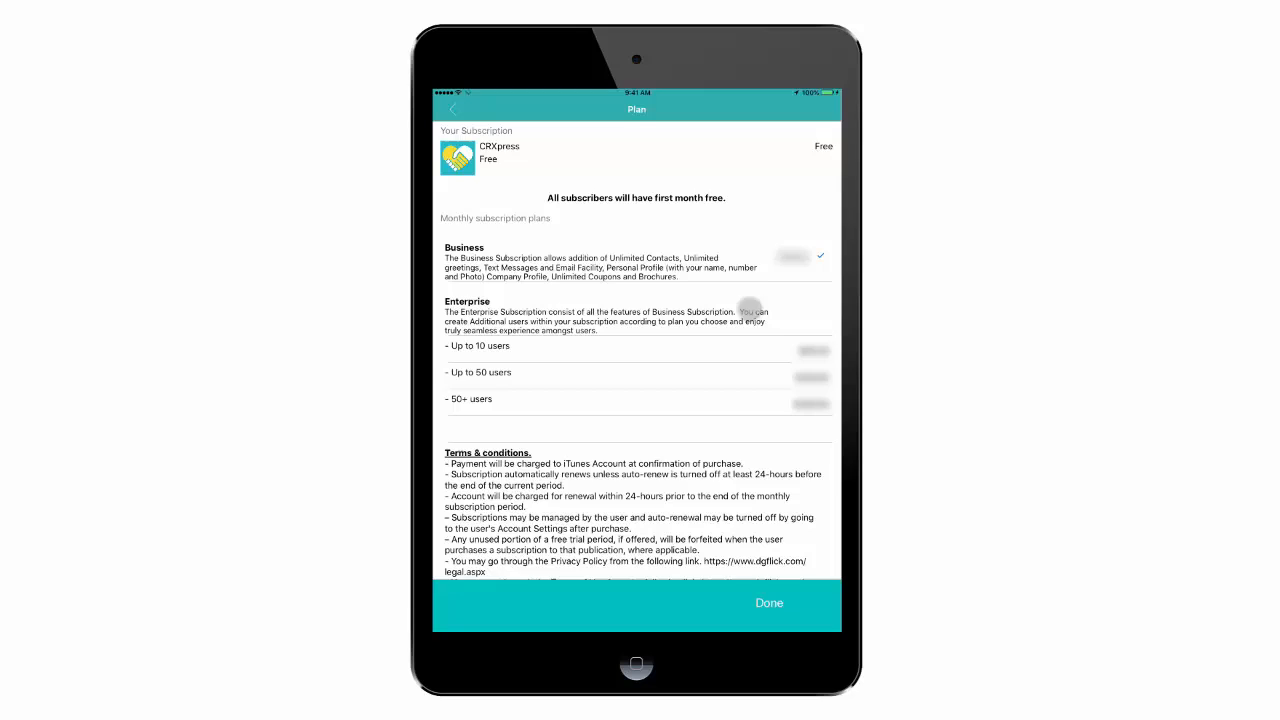
# Step: Confirm the Business monthly plan with Done to return to the CR XPRESS dashboard
pyautogui.click(769, 602)
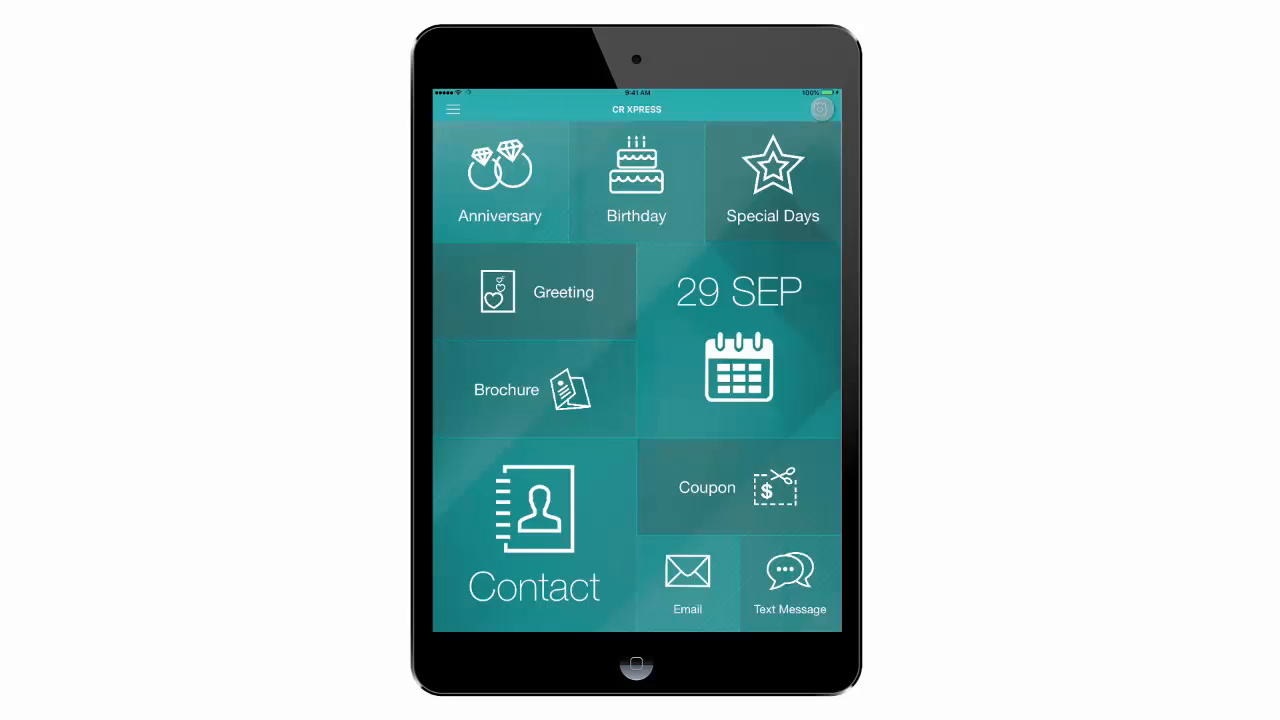